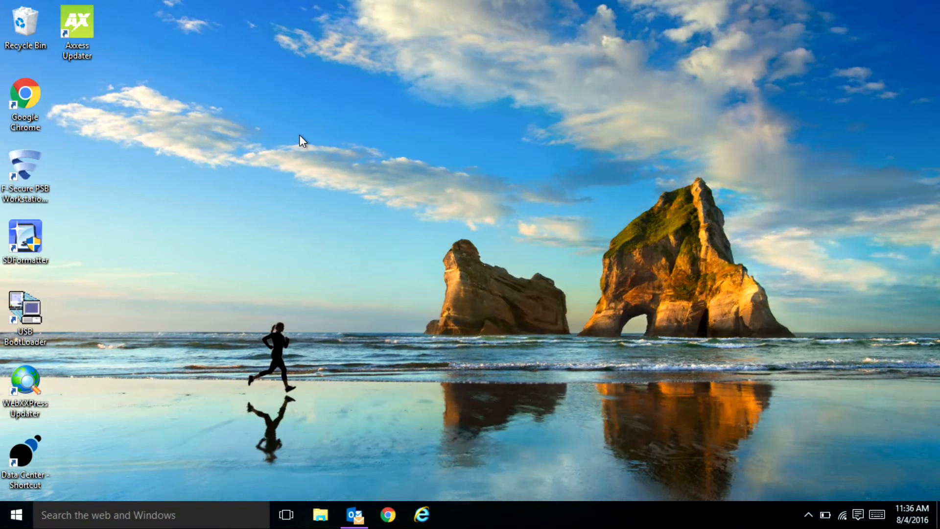
mouse_move(105, 92)
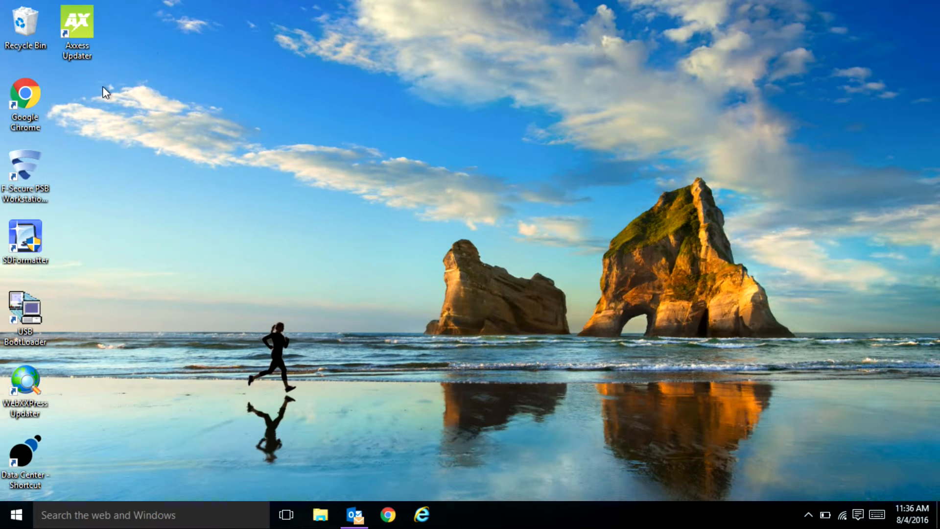
Launch Axxess Updater from the desktop shortcut and let it load release information.
double_click(76, 28)
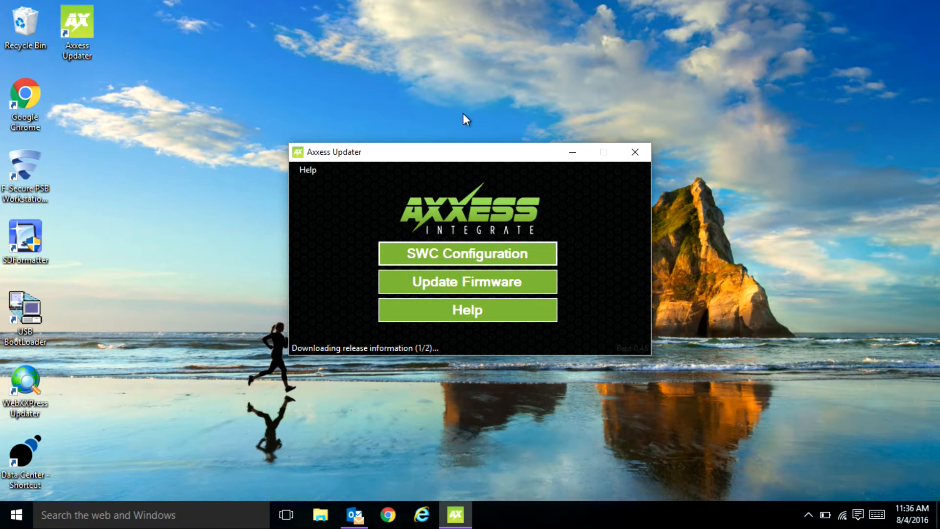
mouse_move(715, 258)
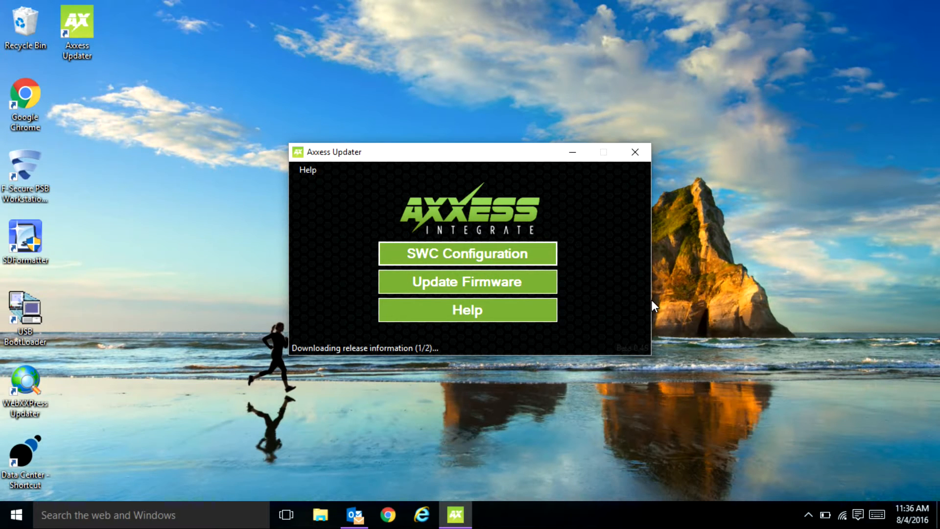
mouse_move(365, 324)
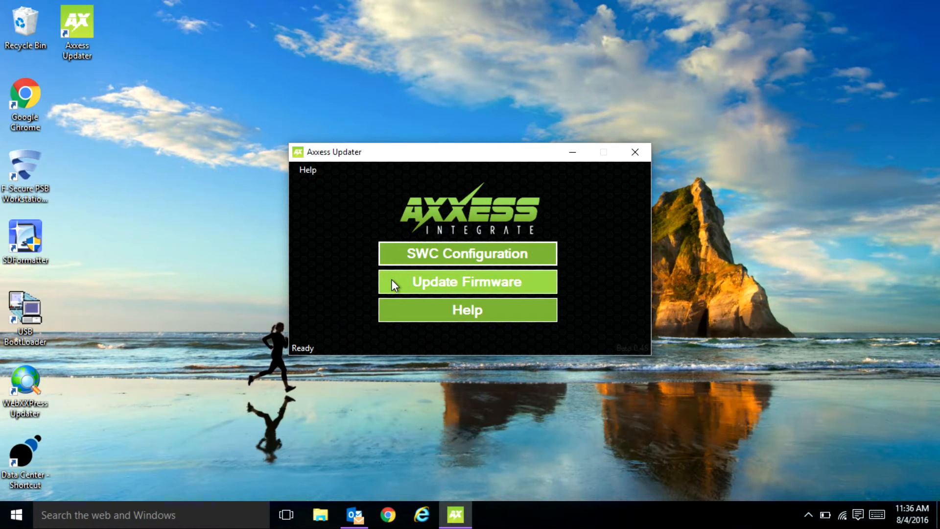
Run a forced firmware update, reinstalling version 2.6, and dismiss the Update Complete message.
click(467, 282)
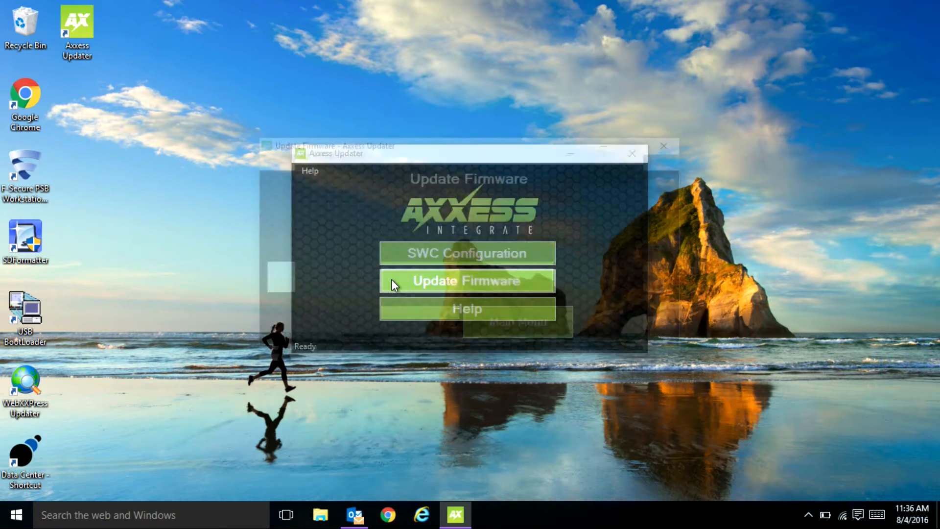
click(467, 281)
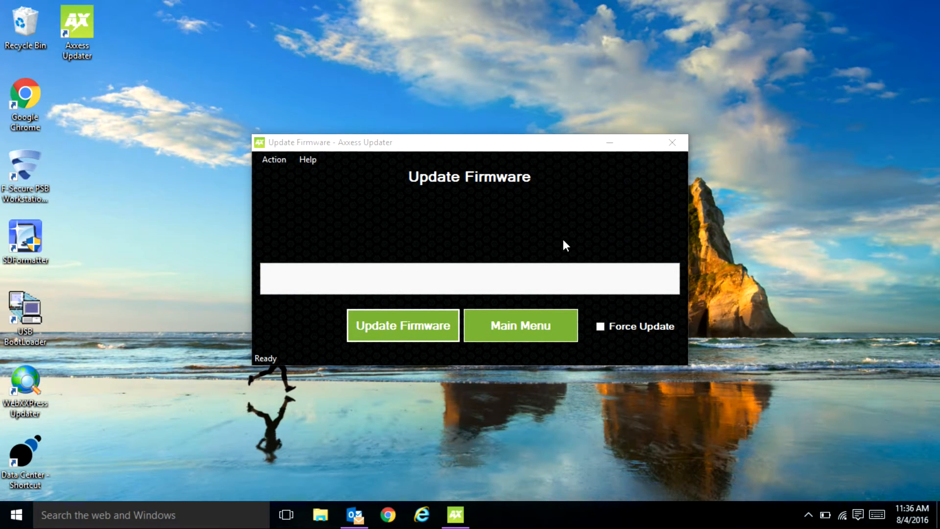
mouse_move(440, 200)
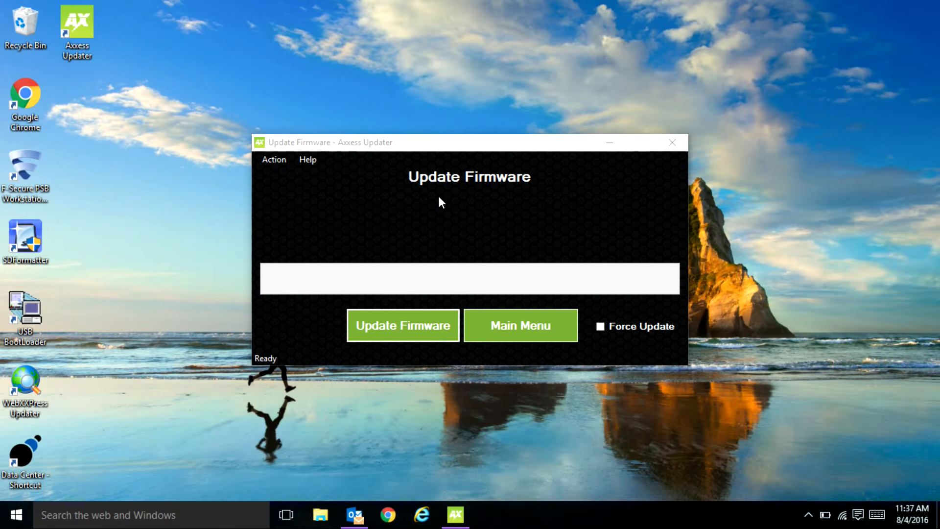
mouse_move(504, 218)
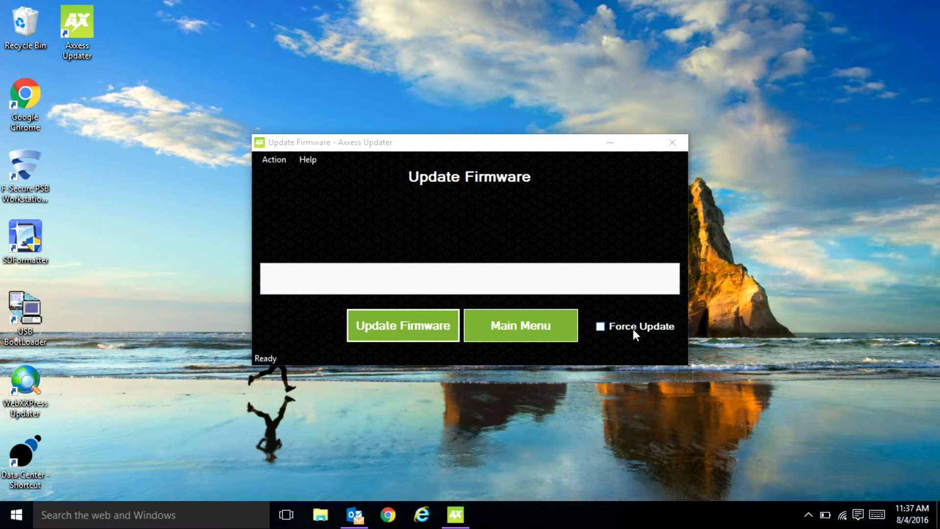
click(599, 326)
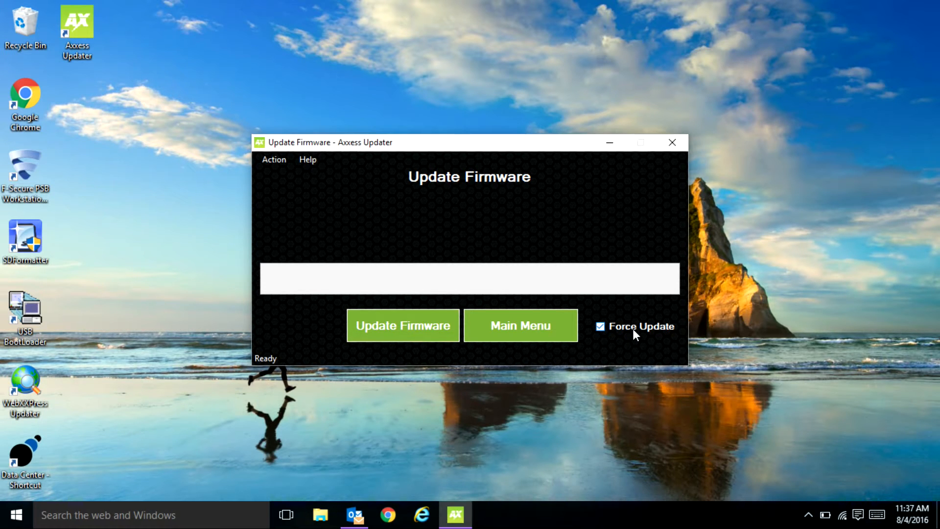
click(402, 325)
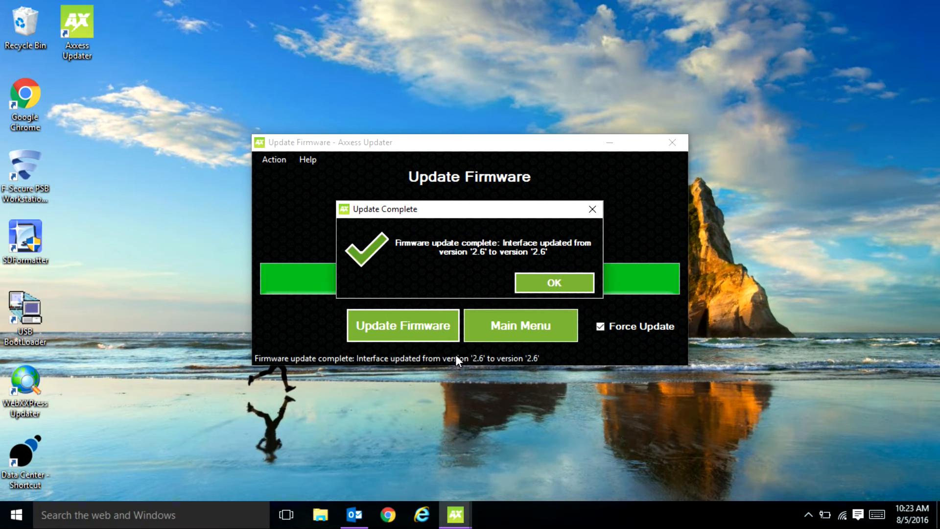
mouse_move(538, 268)
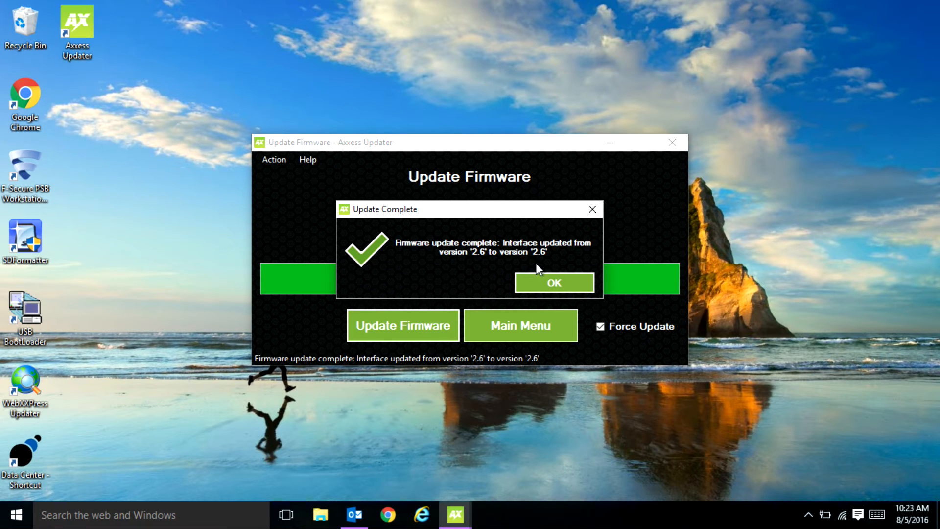
click(553, 282)
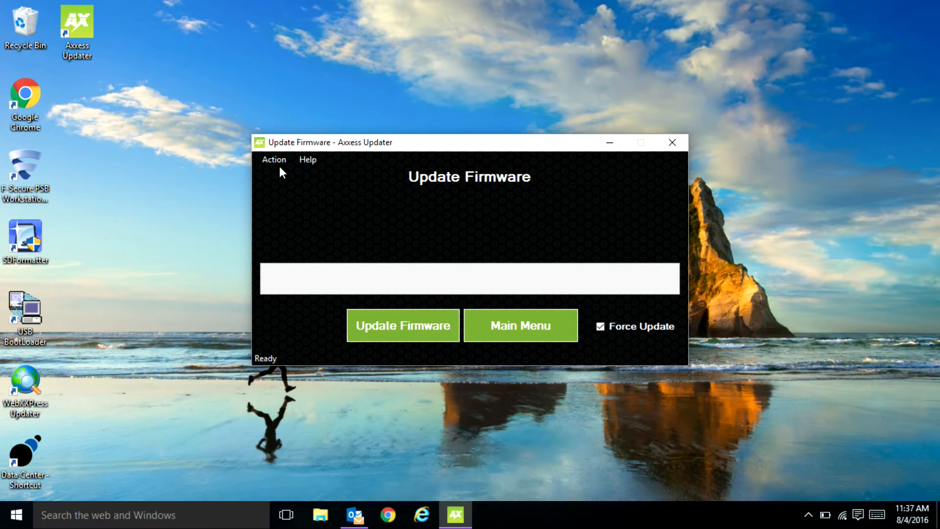
Browse the firmware screen's Action and Help menus, close the instructions and return to the main menu.
click(274, 160)
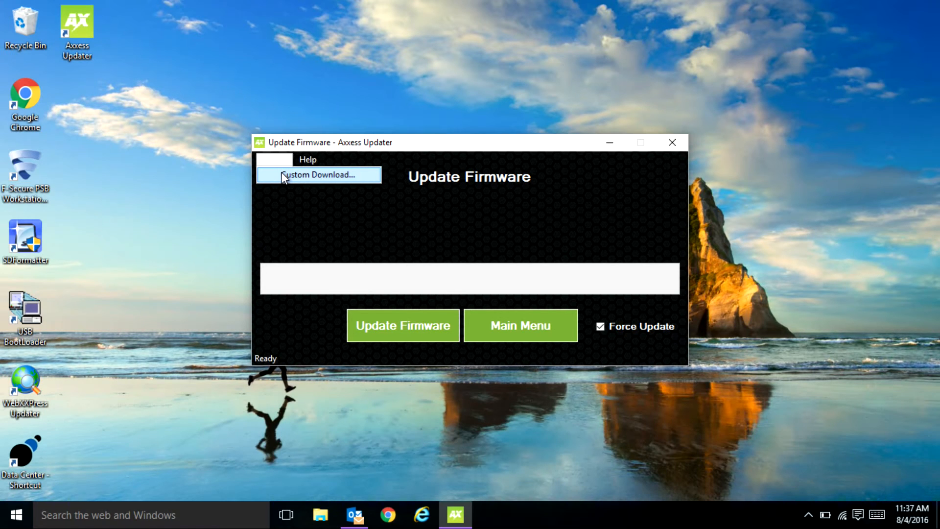
mouse_move(310, 206)
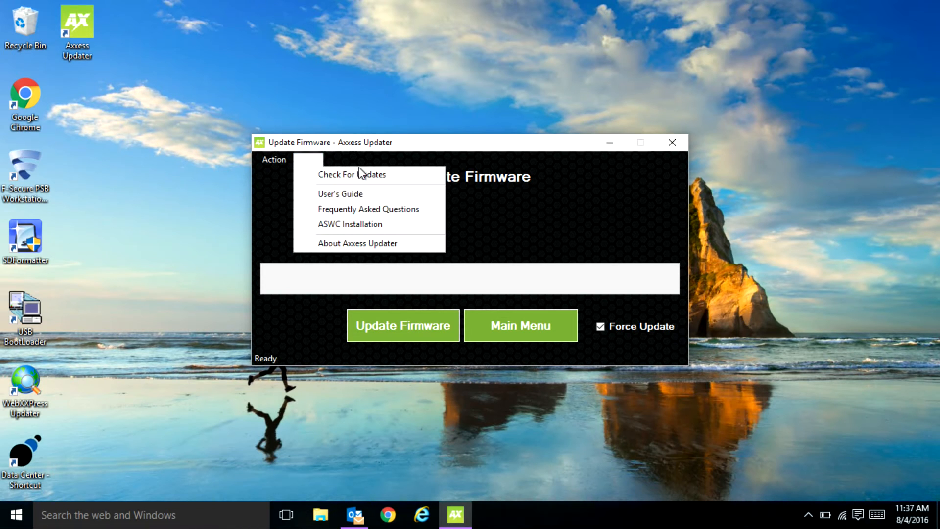
mouse_move(369, 223)
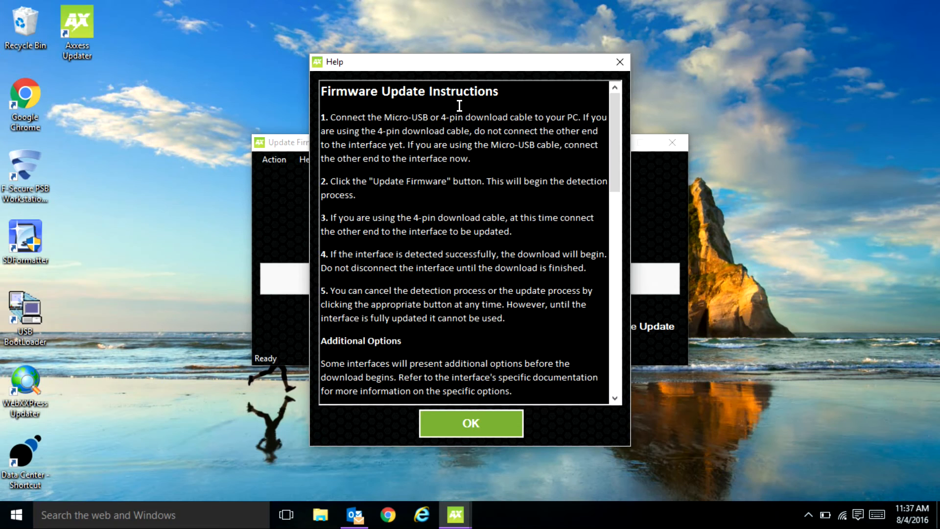
mouse_move(573, 203)
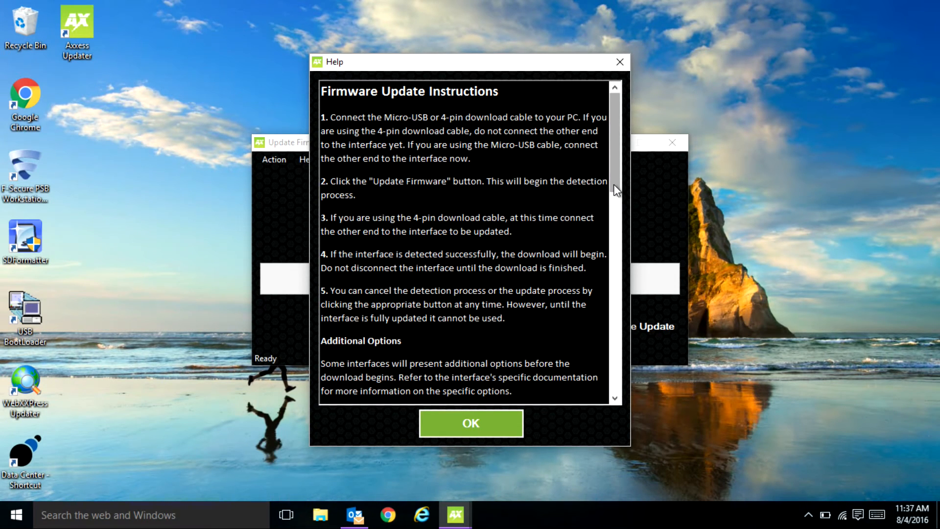
click(471, 423)
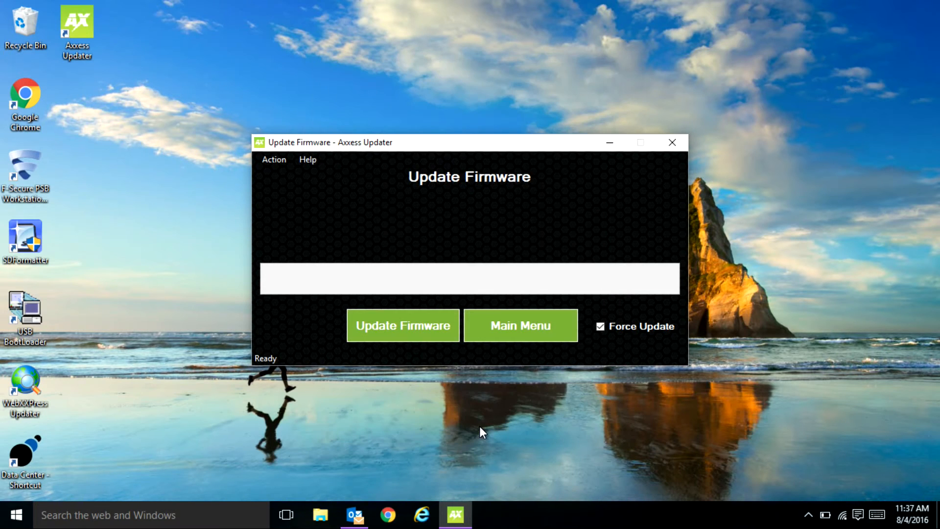
click(519, 325)
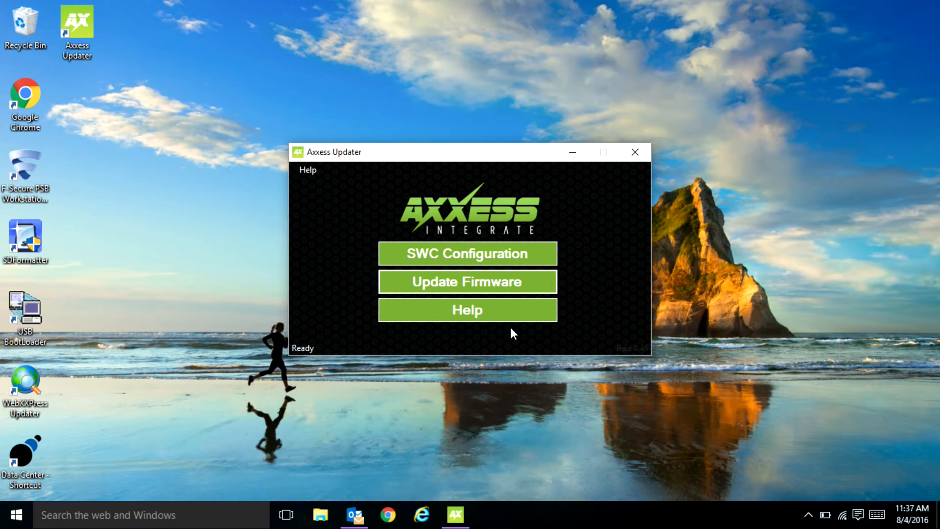
In SWC configuration, force the radio type to Clarion and move on to button mapping.
click(466, 253)
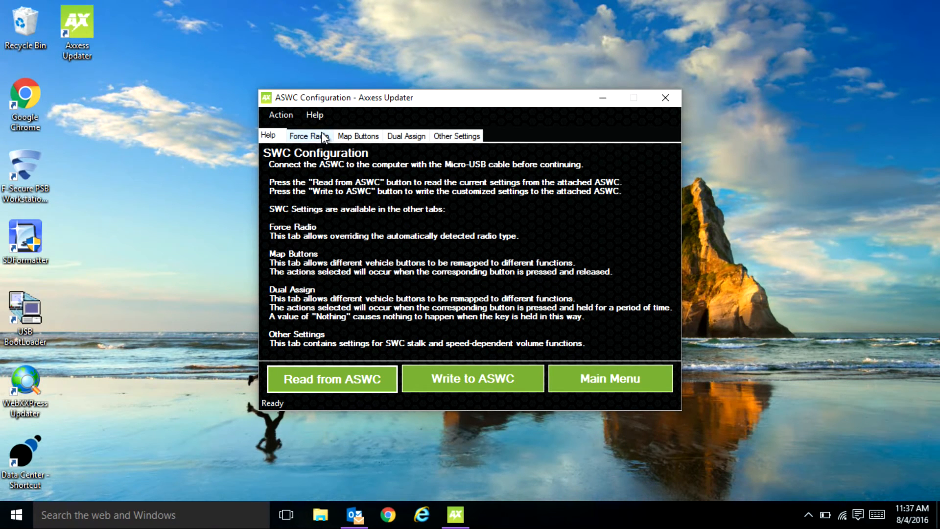
click(308, 135)
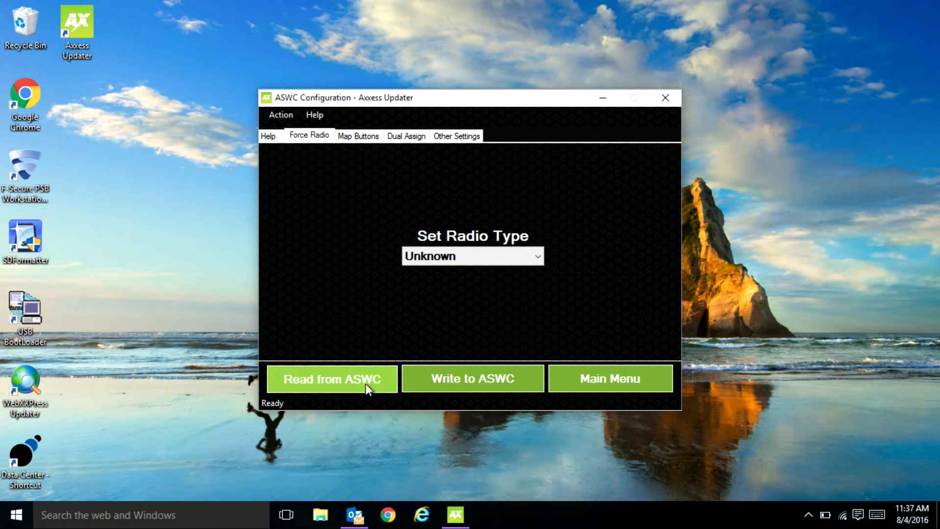
mouse_move(500, 437)
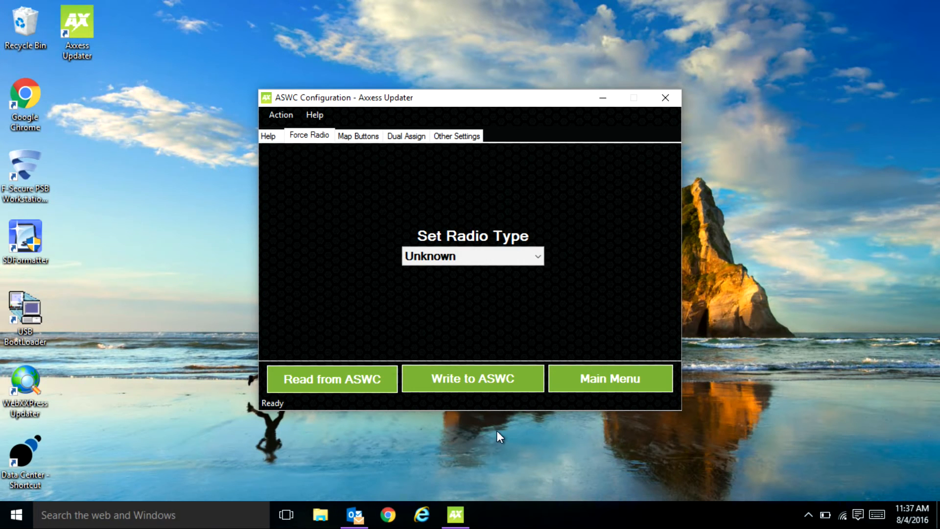
mouse_move(473, 378)
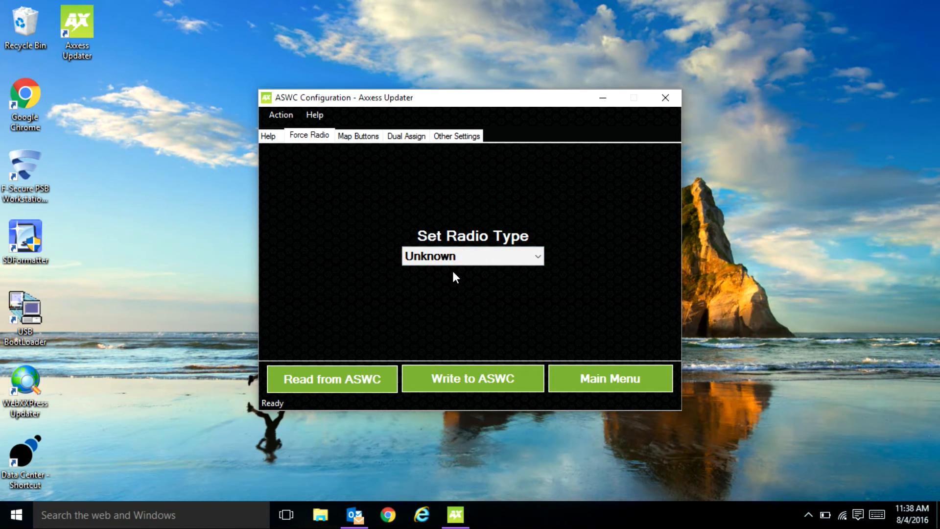
click(472, 256)
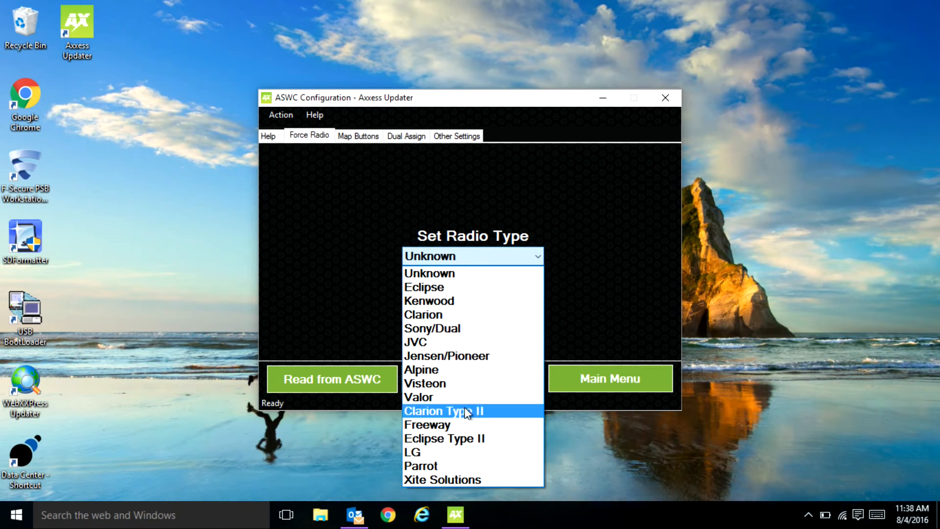
click(423, 315)
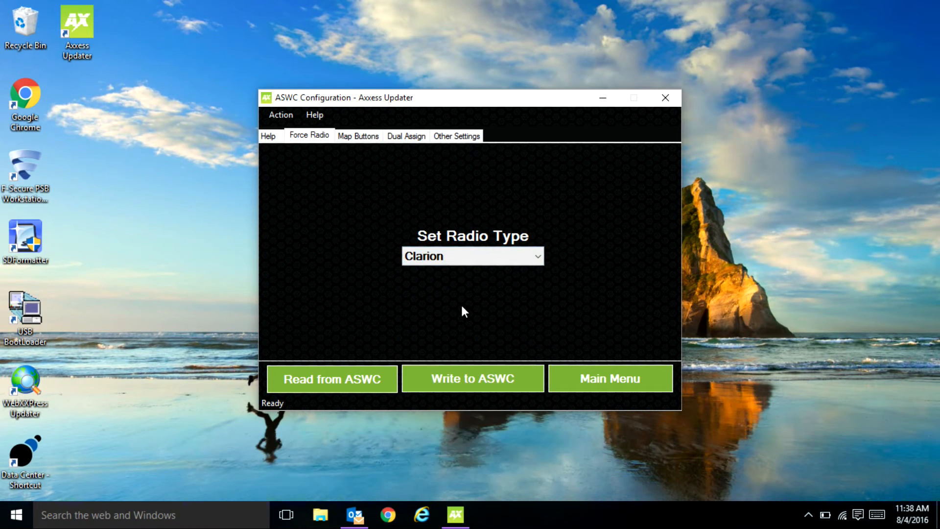
click(359, 136)
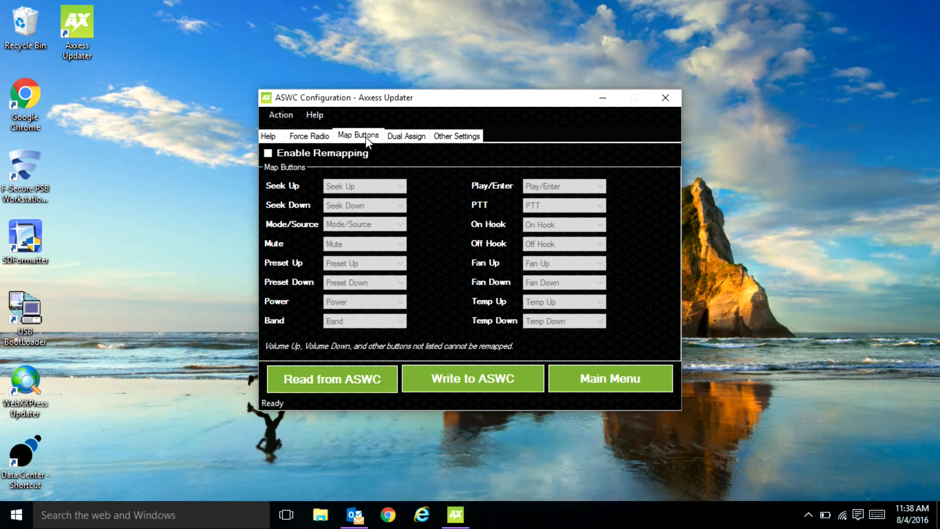
Enable button remapping and dual assign, then show the Other Settings page.
click(267, 153)
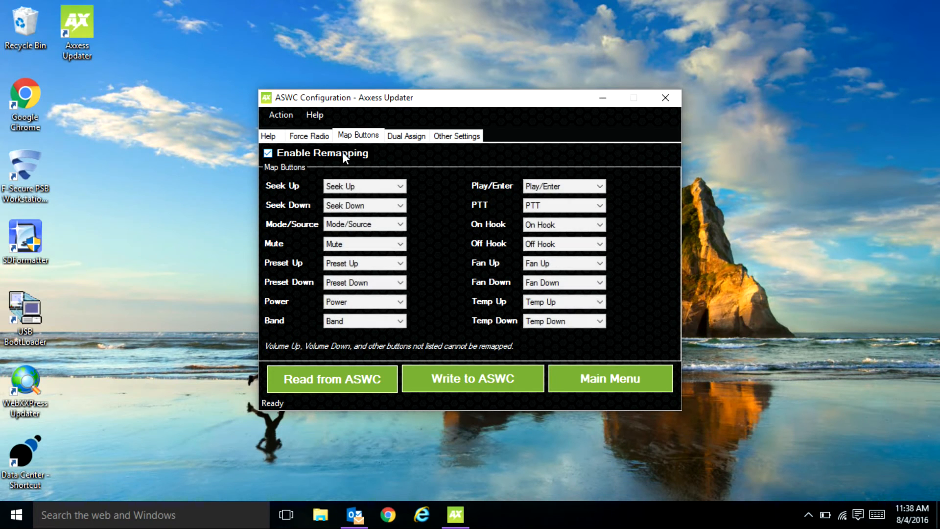
mouse_move(407, 146)
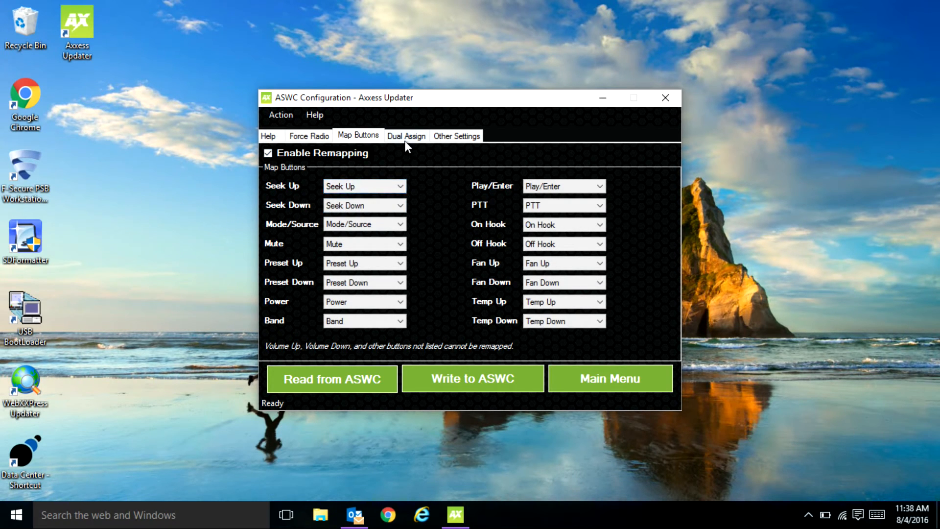
click(405, 135)
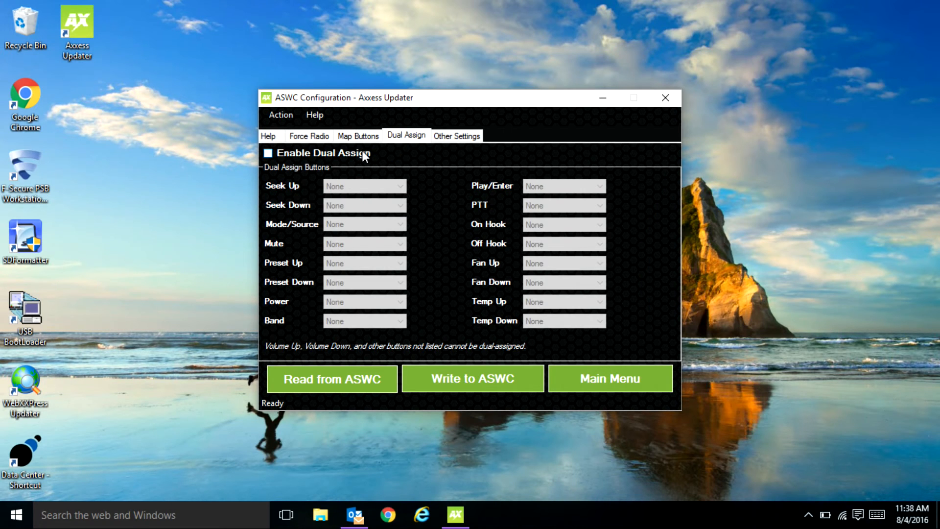
click(267, 153)
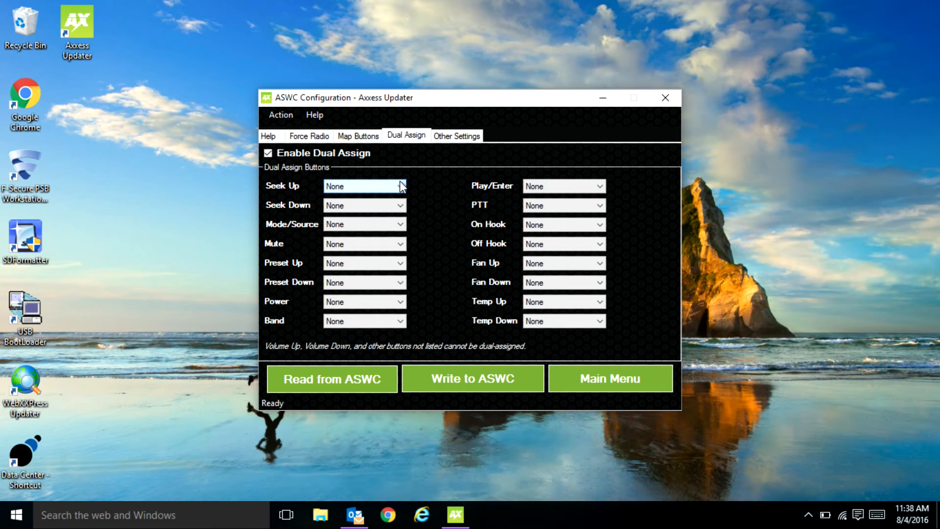
click(456, 135)
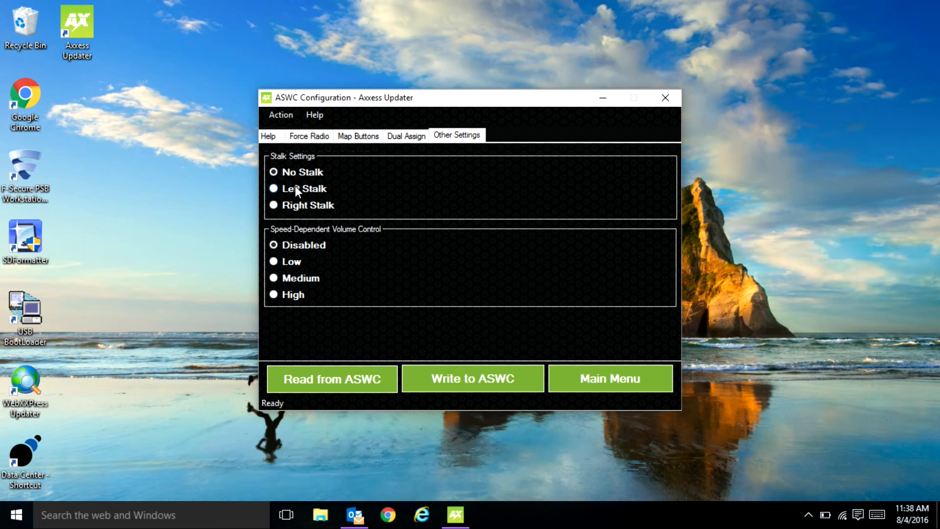
Choose Right Stalk and High speed-dependent volume, then browse the Action and Help menus.
click(273, 204)
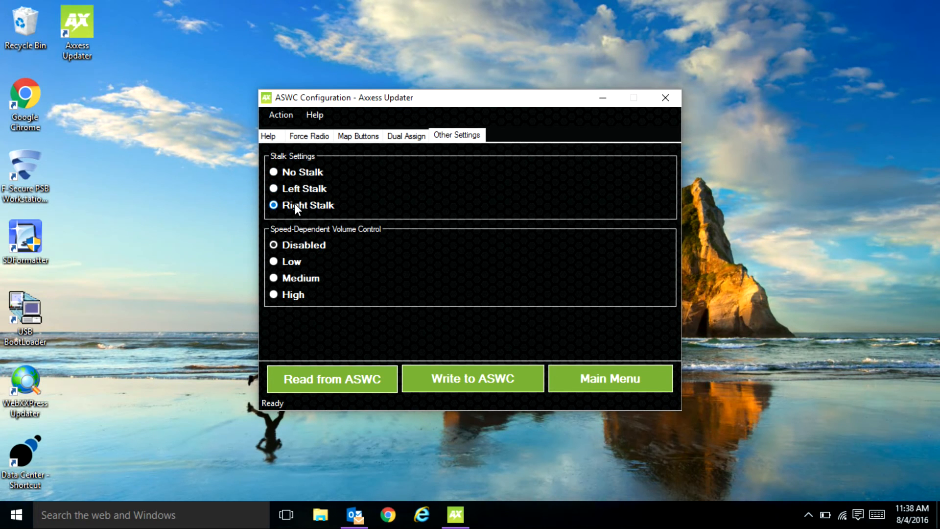
mouse_move(376, 242)
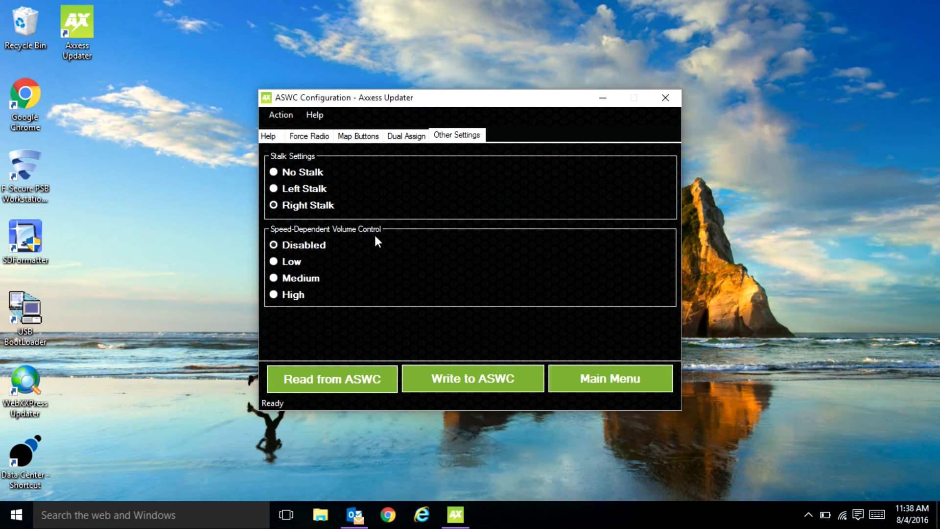
click(273, 260)
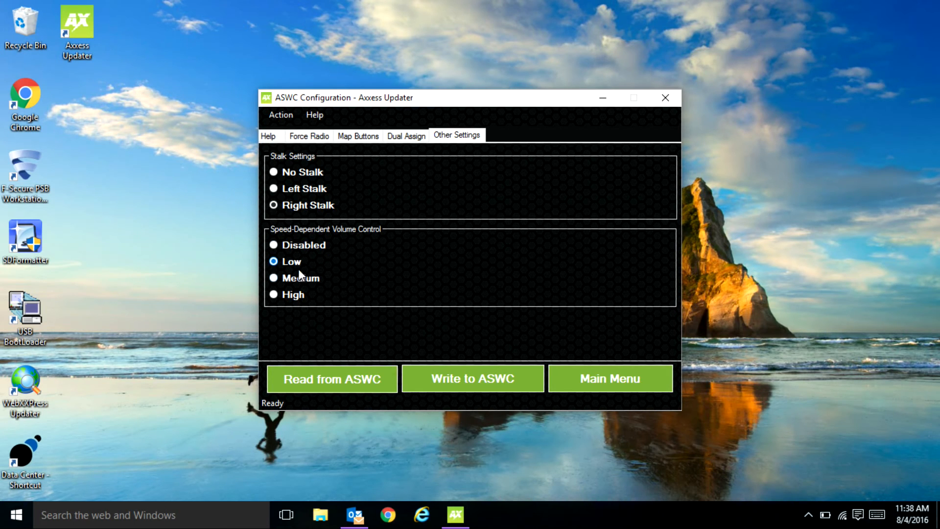
click(274, 294)
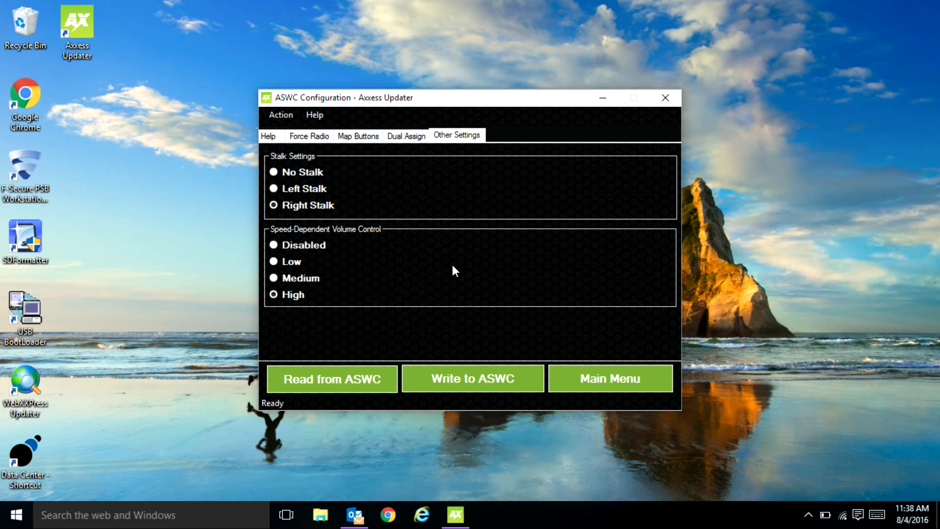
click(280, 115)
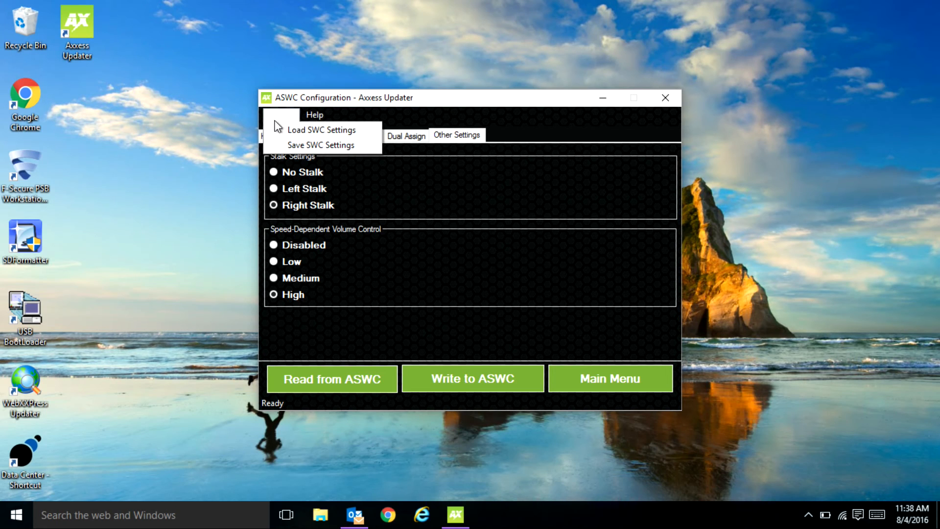
mouse_move(322, 129)
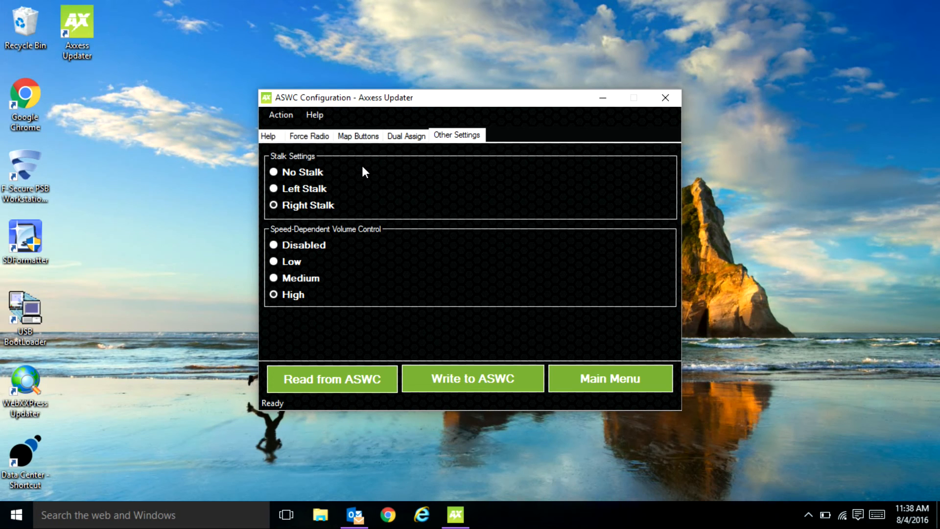
click(314, 114)
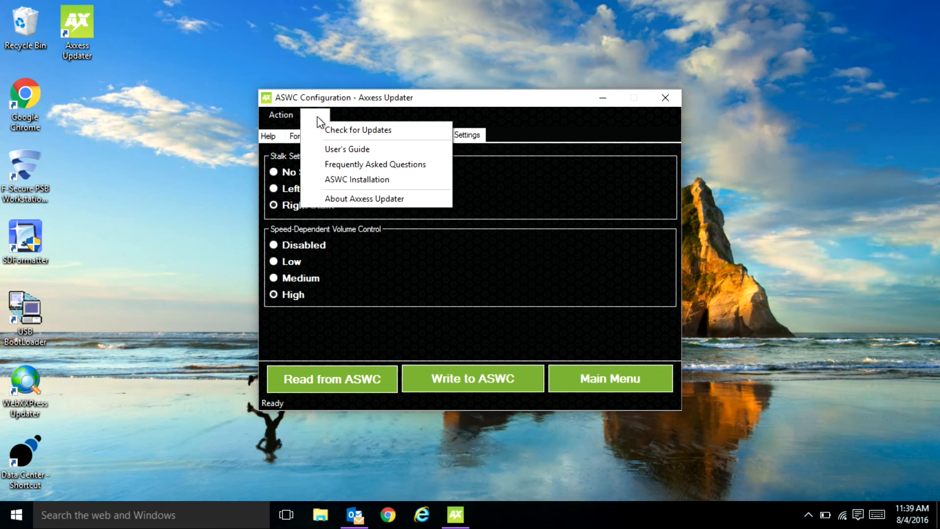
mouse_move(395, 183)
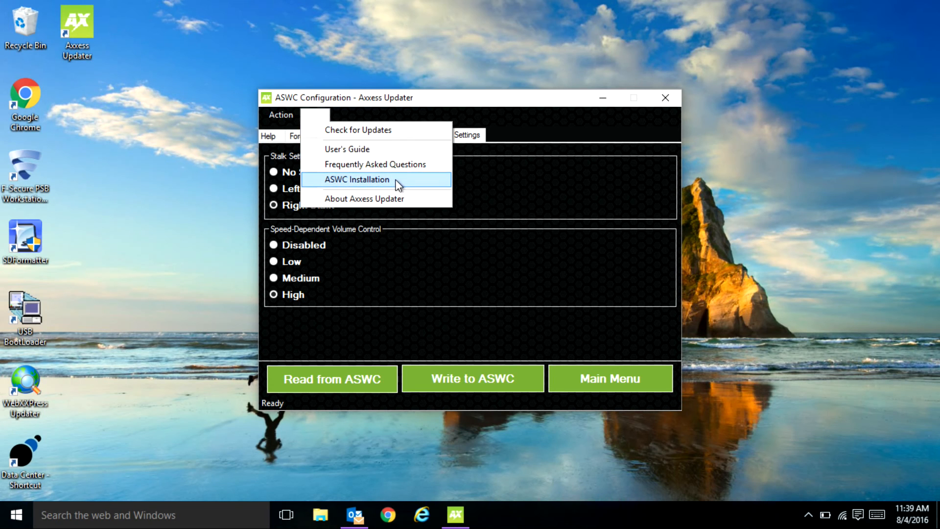
View the ASWC installation vehicle fit guide web page in Chrome from the Help menu.
click(356, 179)
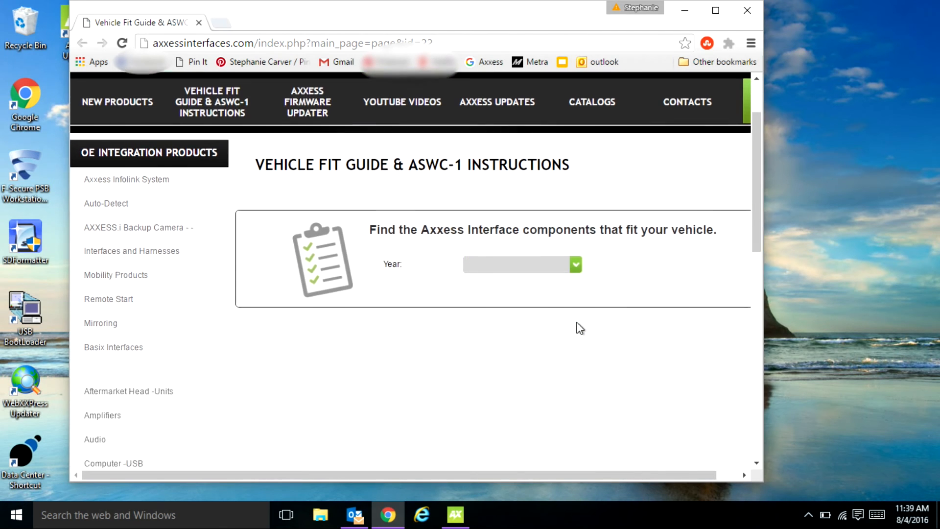
scroll(down, 3)
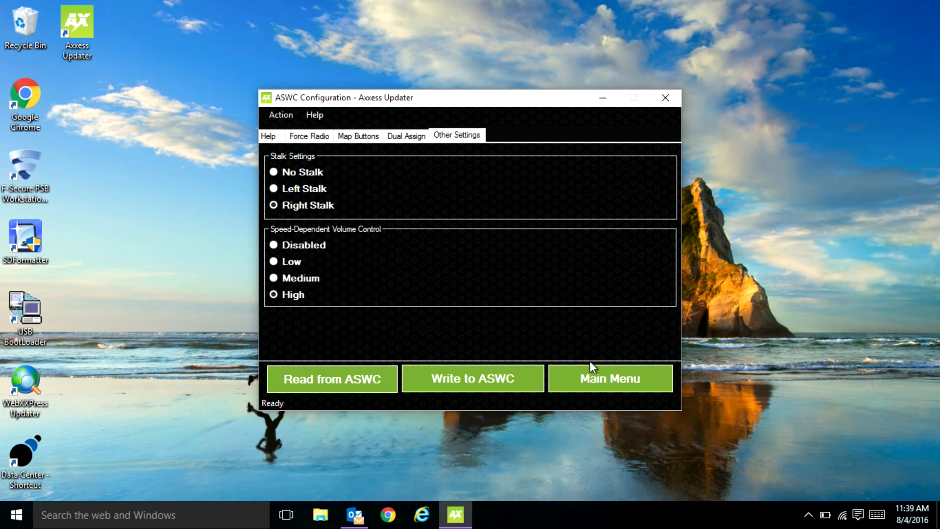
Return to the main menu, read through the help instructions and close them.
click(610, 378)
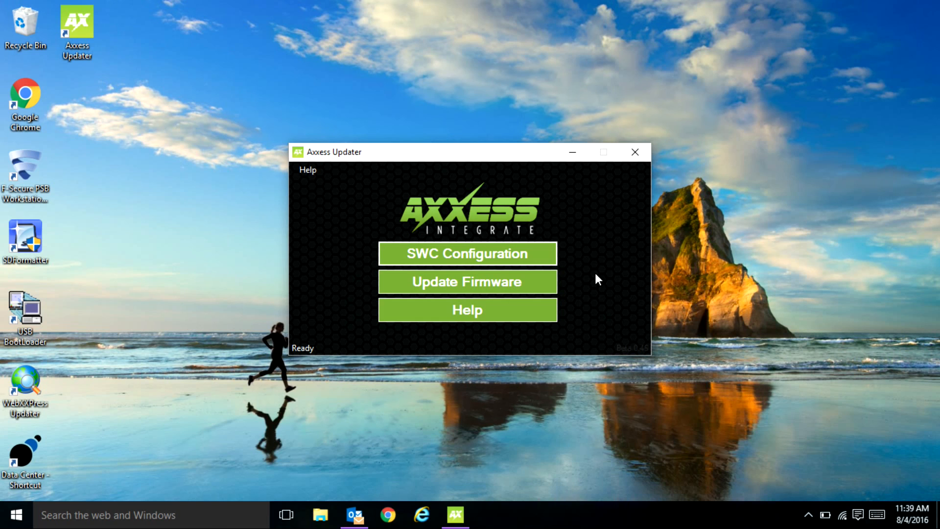
click(467, 311)
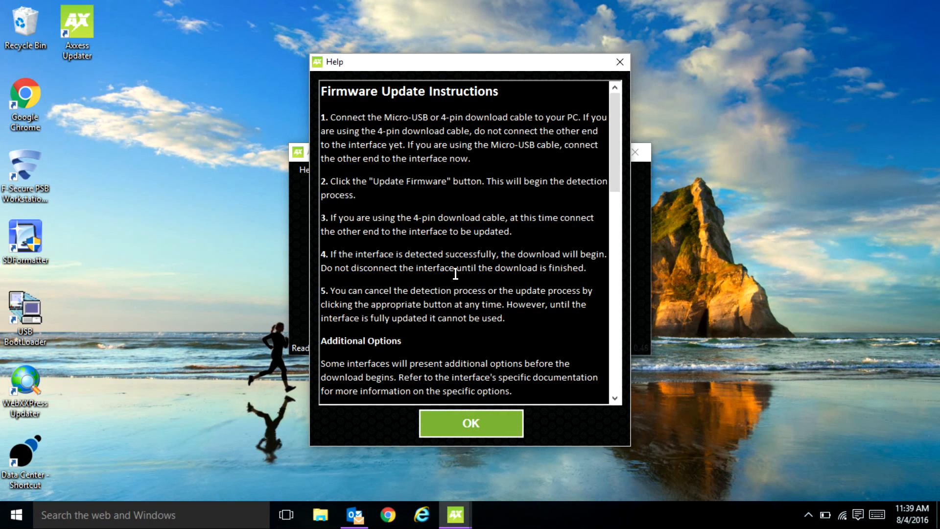
scroll(down, 3)
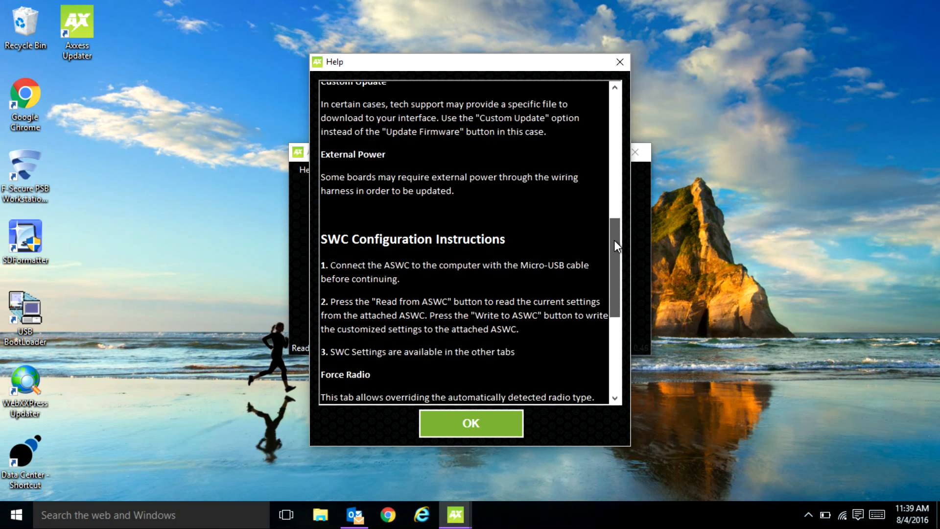
scroll(down, 3)
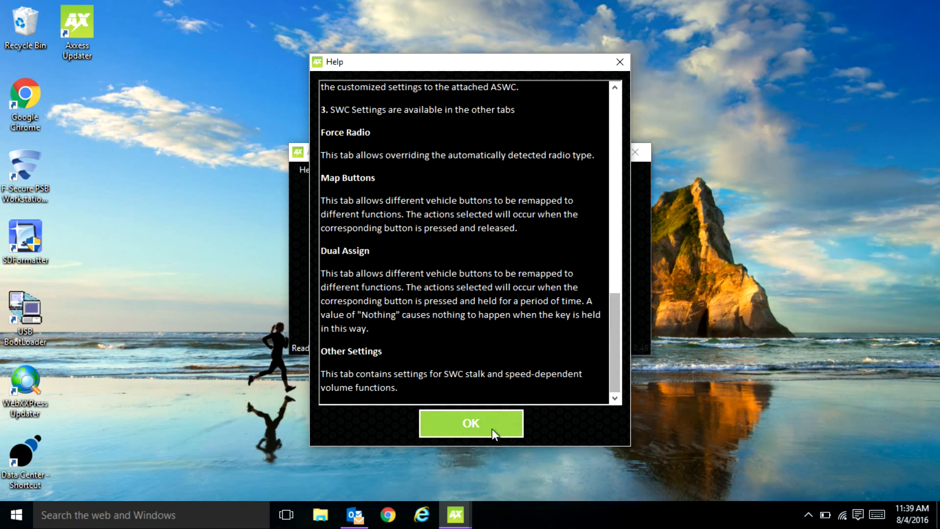
click(471, 423)
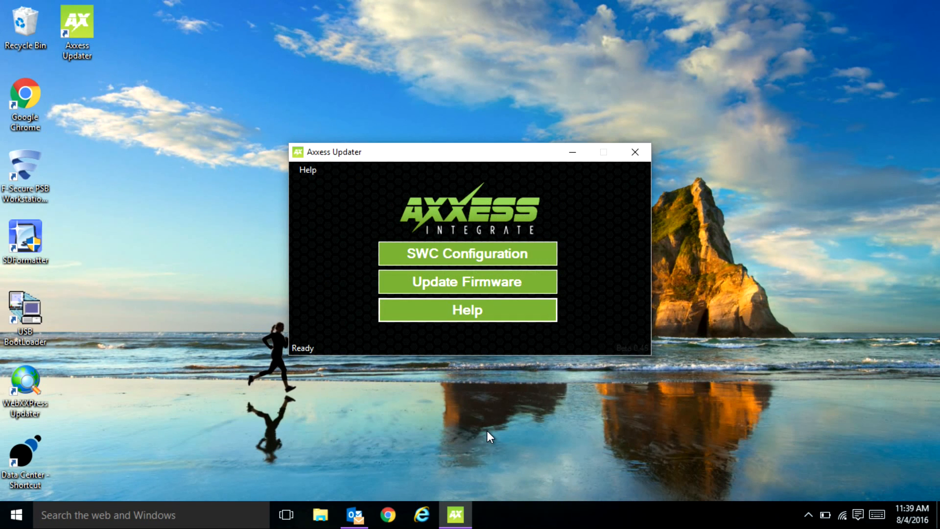